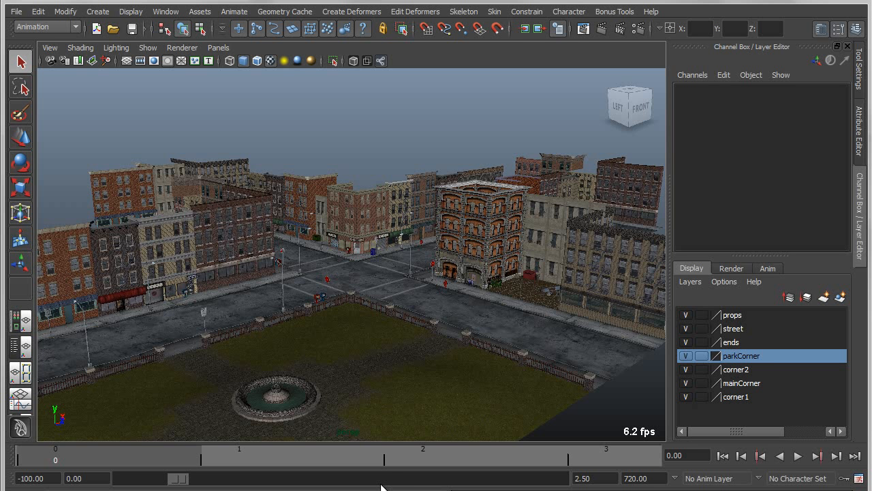
mouse_move(397, 135)
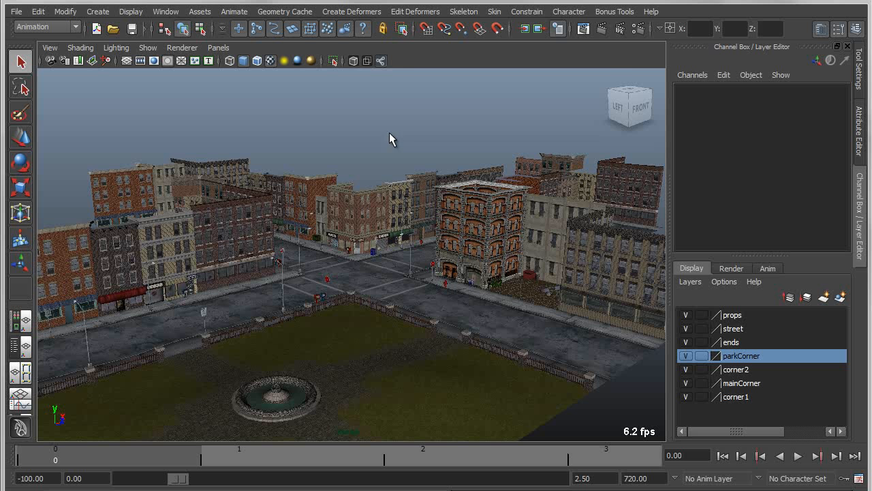
Step: Hide the props, street, ends, parkCorner and corner2 layers, leaving mainCorner and corner1 visible
left_click(614, 12)
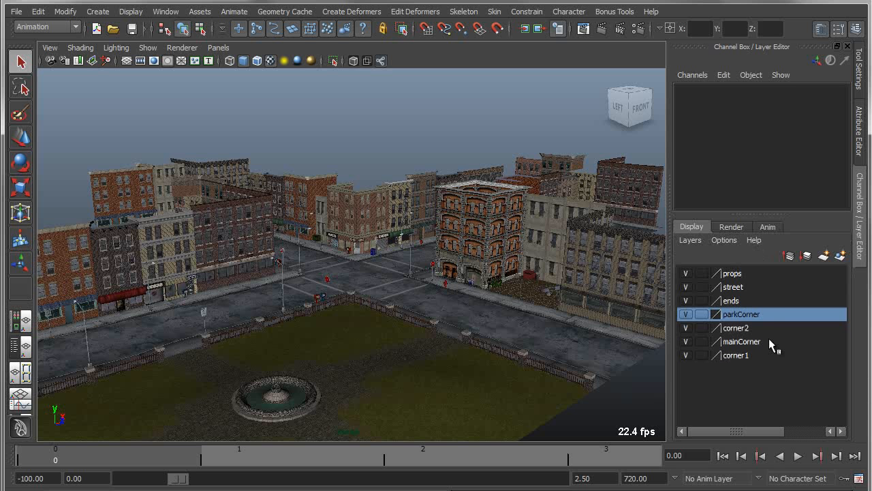
mouse_move(745, 325)
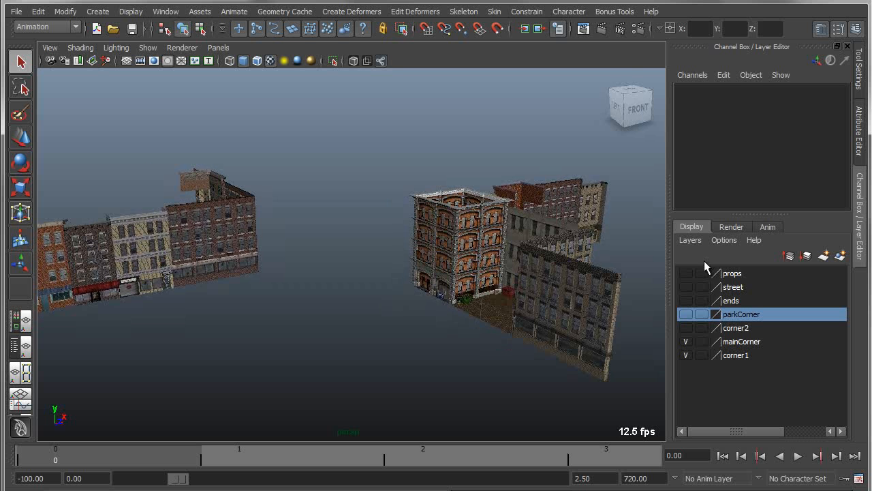
Step: Select all seven display layers and set them all visible
left_click(732, 273)
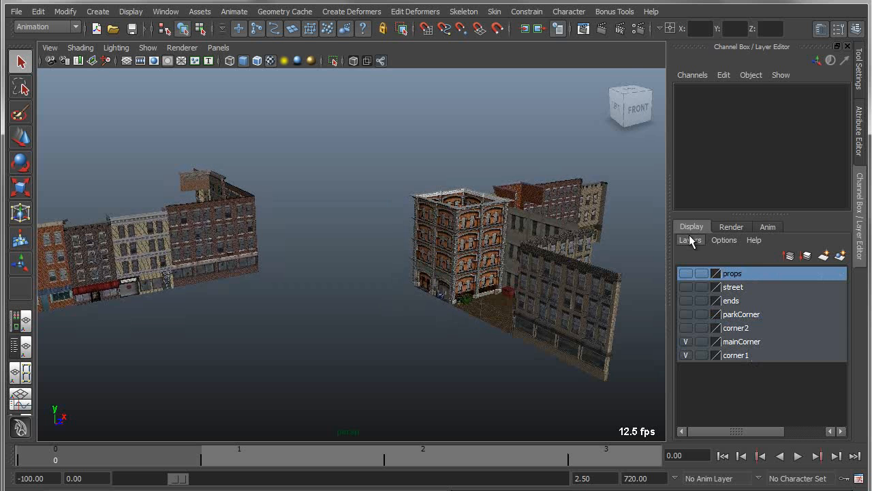
left_click(690, 240)
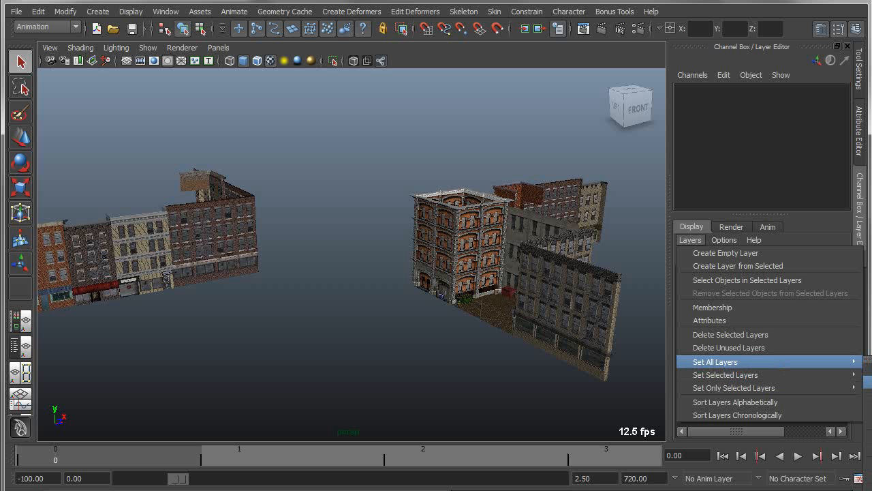
left_click(716, 361)
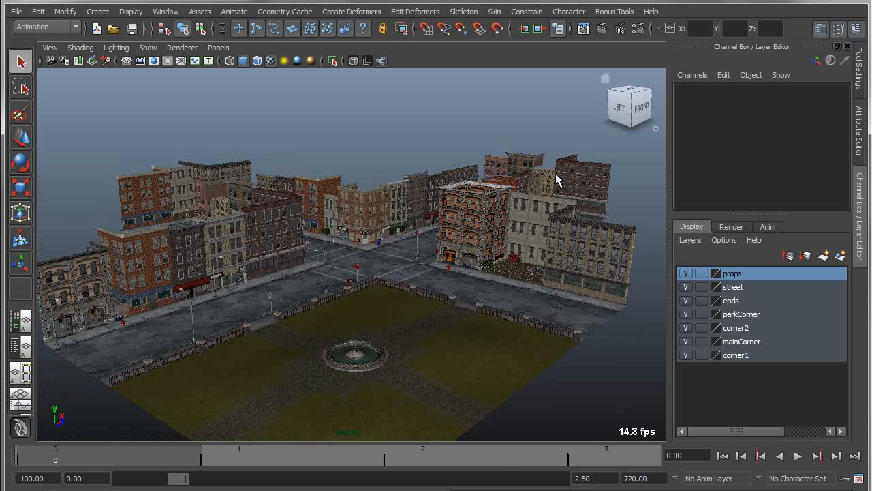
mouse_move(385, 193)
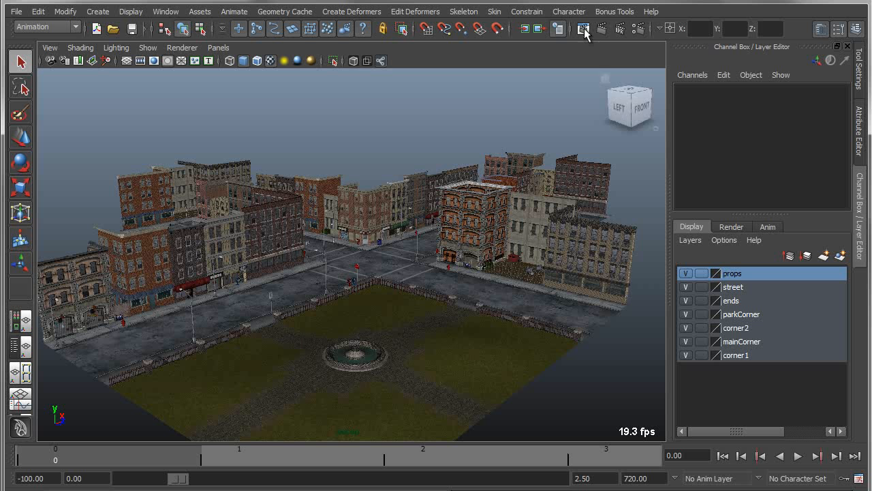
Step: Open Layer Viewer from the Bonus Tools Window menu
left_click(614, 11)
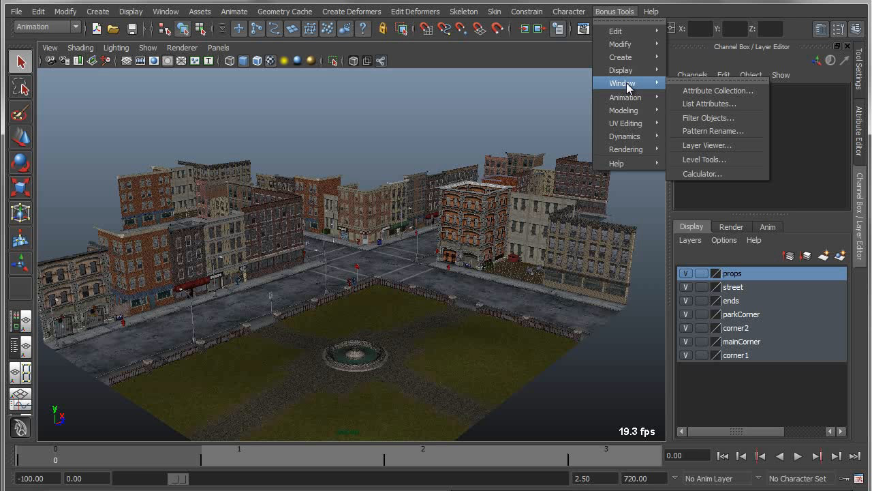
mouse_move(711, 117)
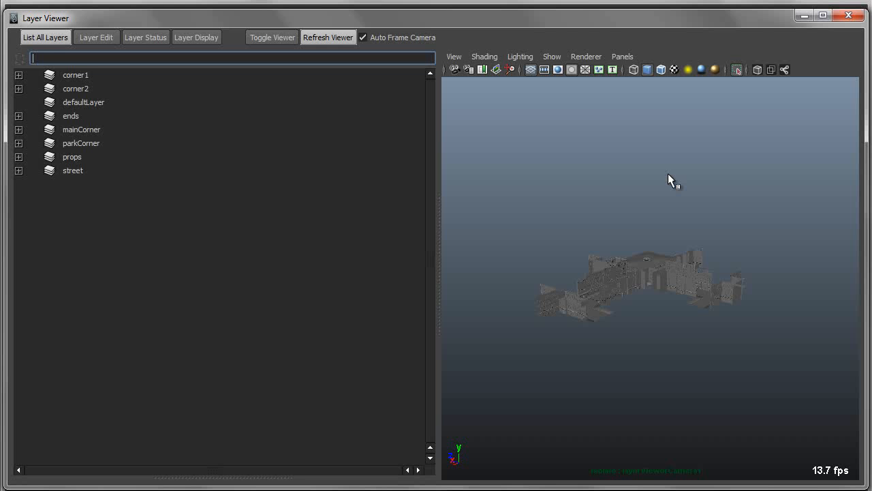
mouse_move(653, 157)
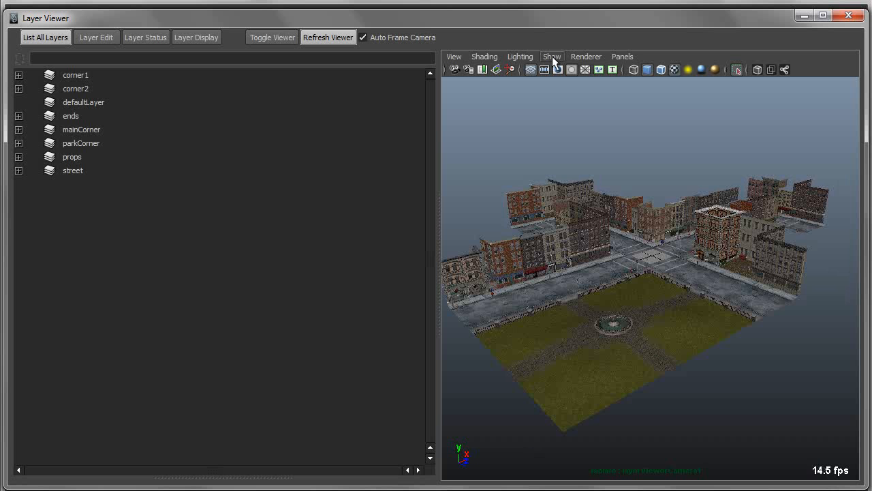
Step: Isolate corner1 in the Layer Viewer and orbit around its buildings
left_click(552, 57)
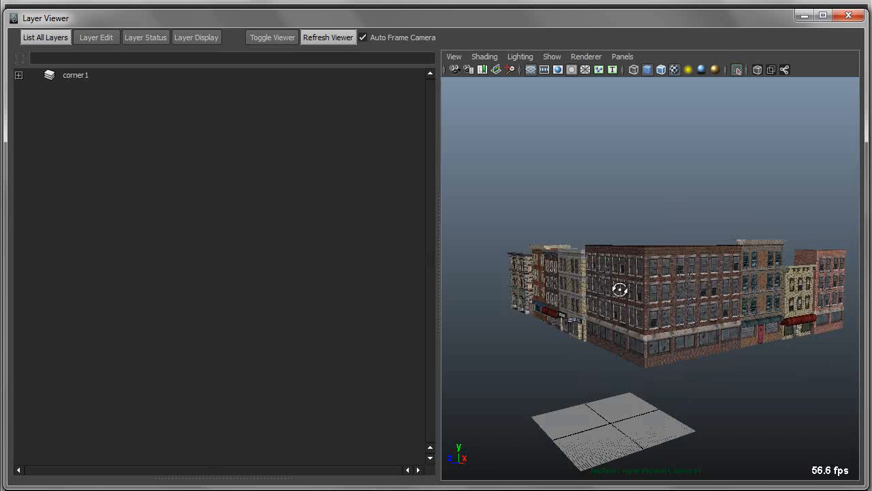
left_click_drag(620, 290, 621, 295)
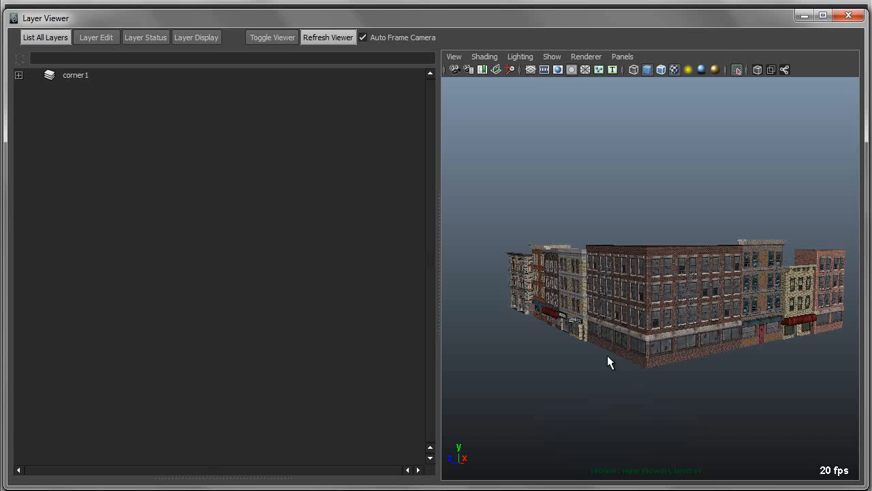
mouse_move(92, 129)
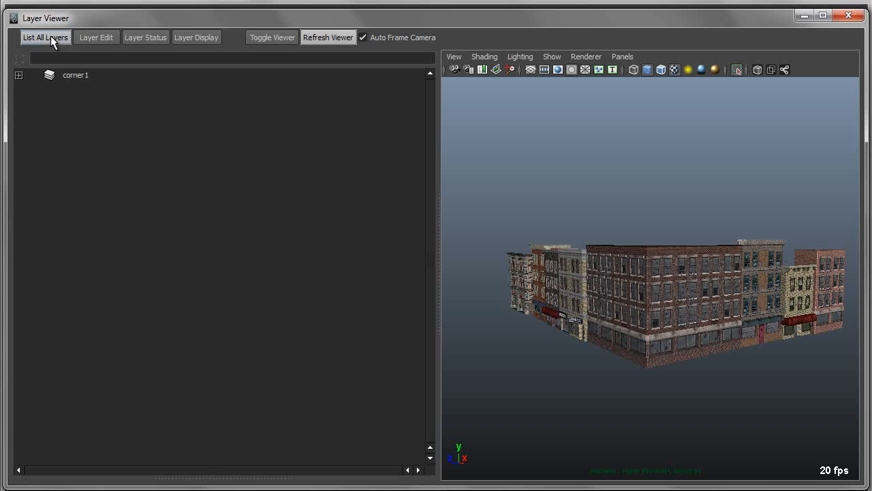
Step: Isolate mainCorner and orbit around it, then relist all layers for parkCorner
left_click(45, 37)
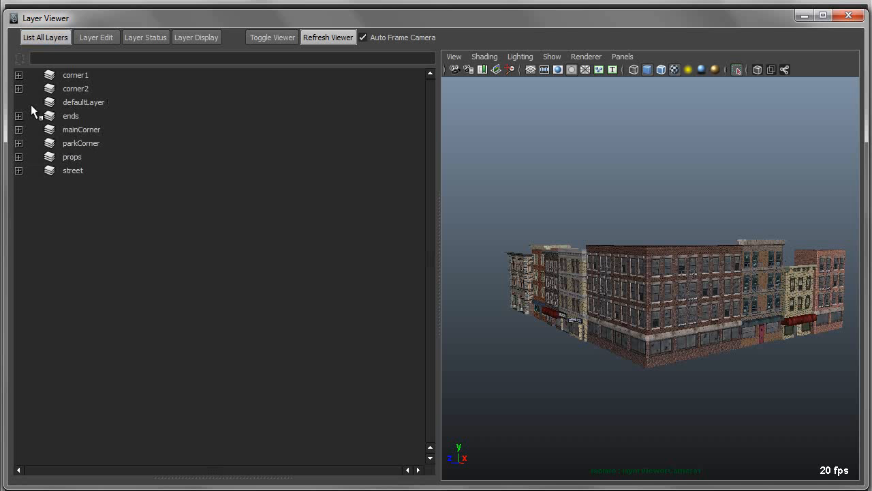
mouse_move(74, 142)
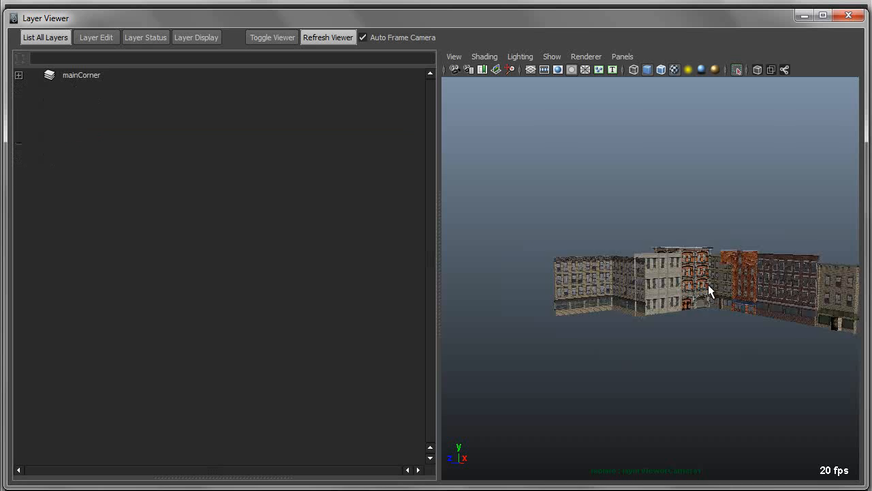
left_click_drag(709, 290, 715, 280)
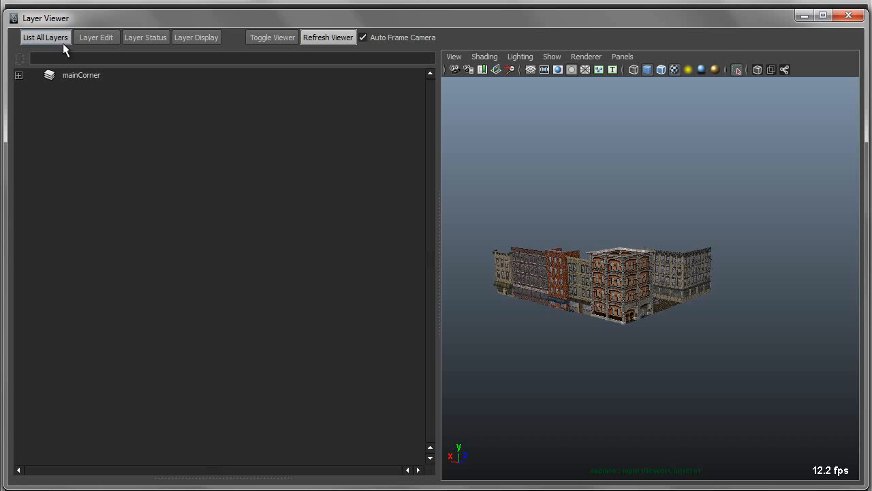
left_click(44, 37)
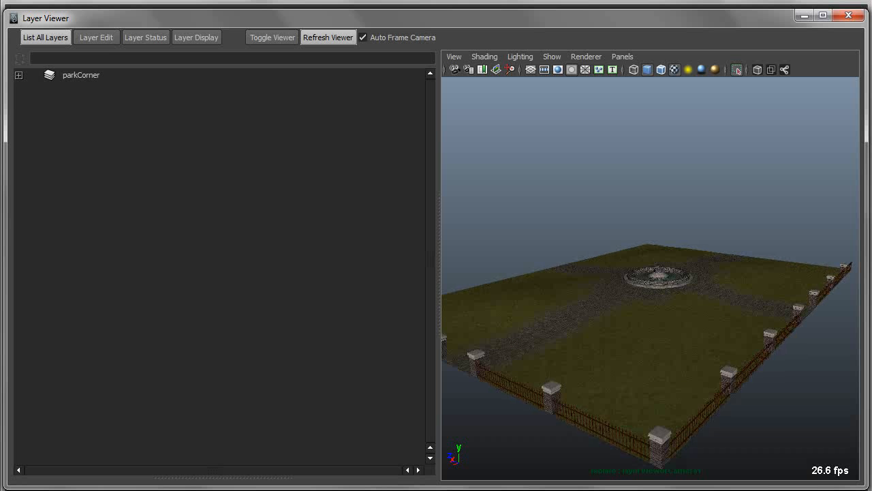
Step: Expand parkCorner and preview fountain2:fountain, then pPlane1, on their own
left_click(19, 75)
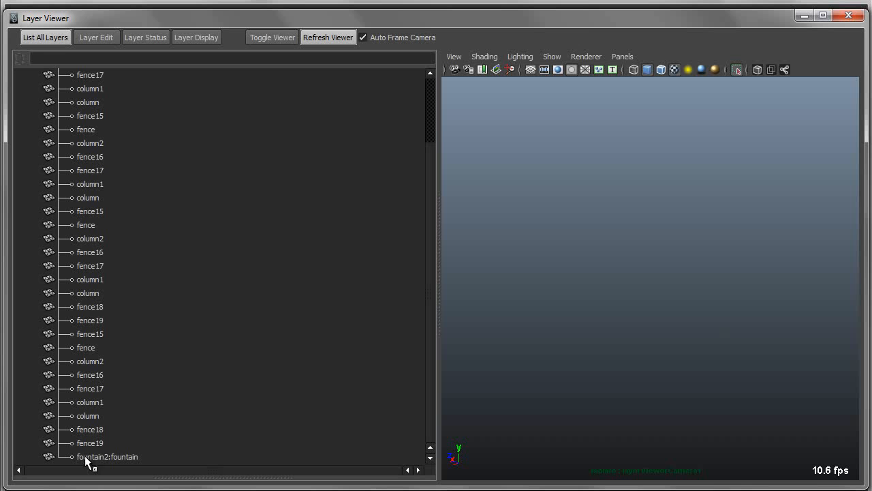
left_click(107, 456)
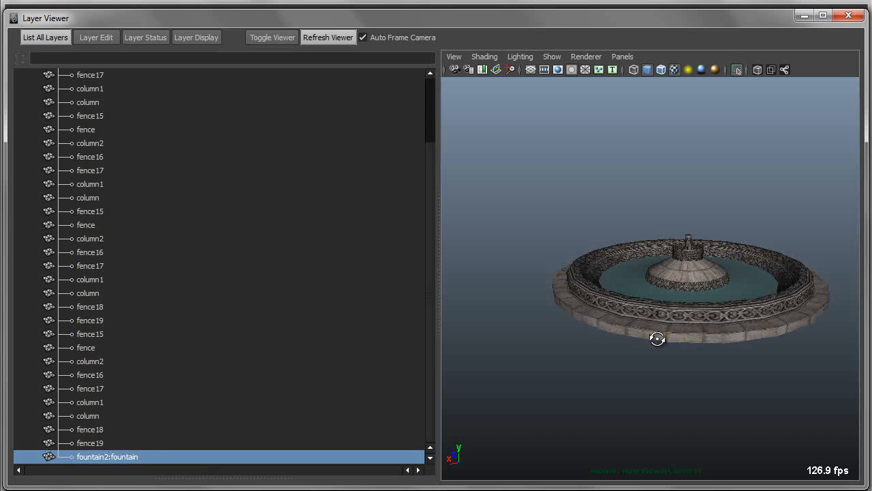
left_click_drag(657, 338, 558, 332)
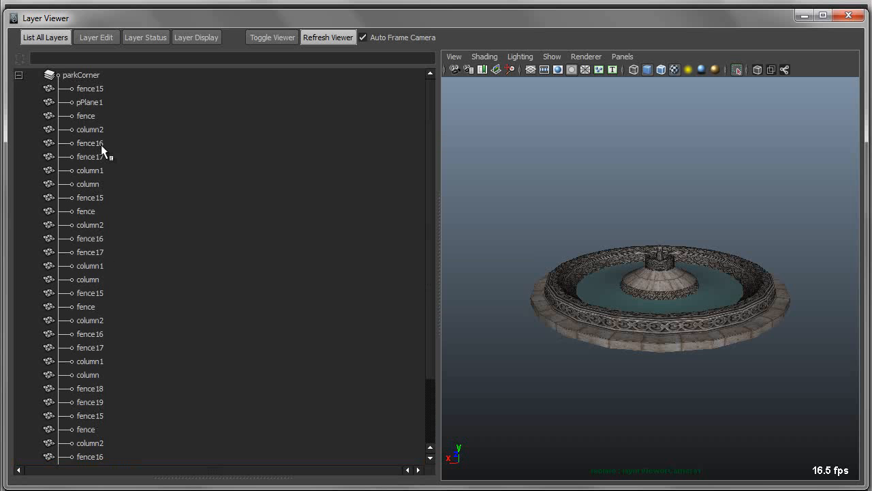
left_click(89, 101)
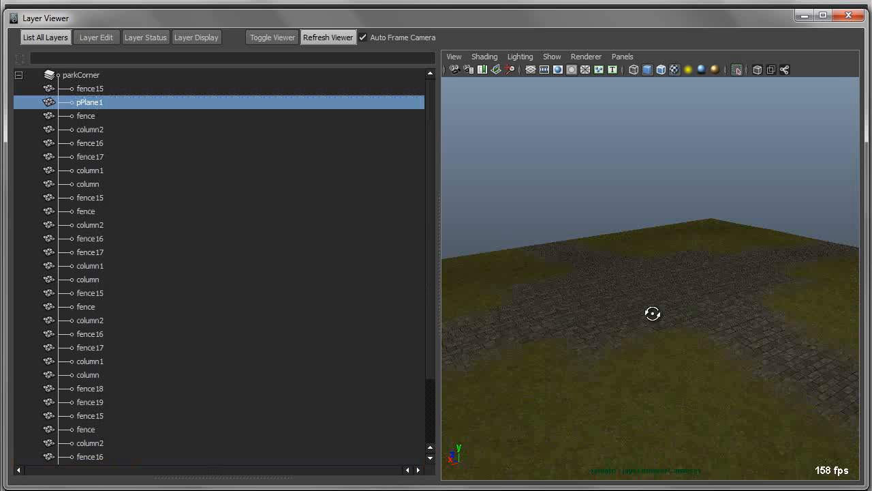
left_click(45, 37)
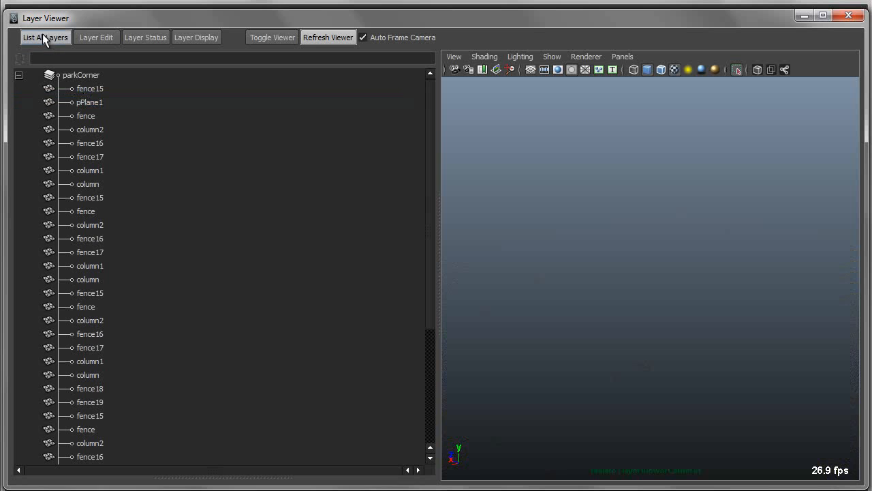
Step: Expand mainCorner, preview Building10 alone, then deselect and collapse the layer
left_click(45, 37)
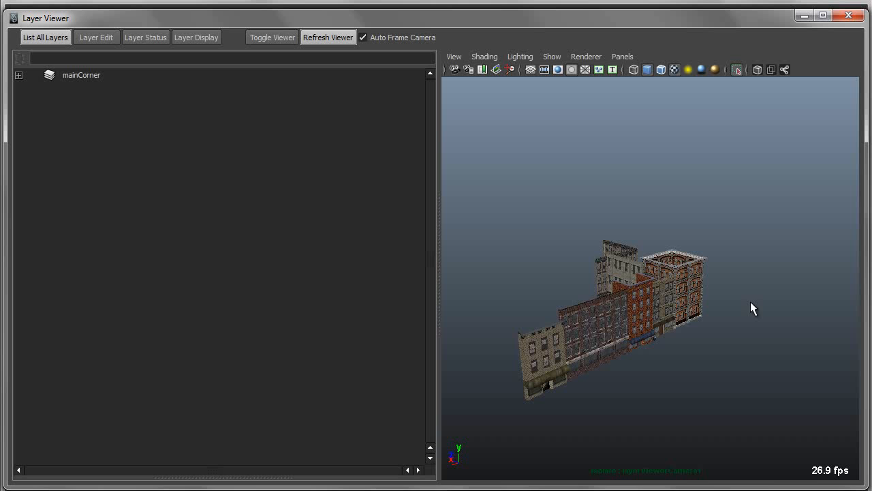
left_click_drag(750, 308, 588, 286)
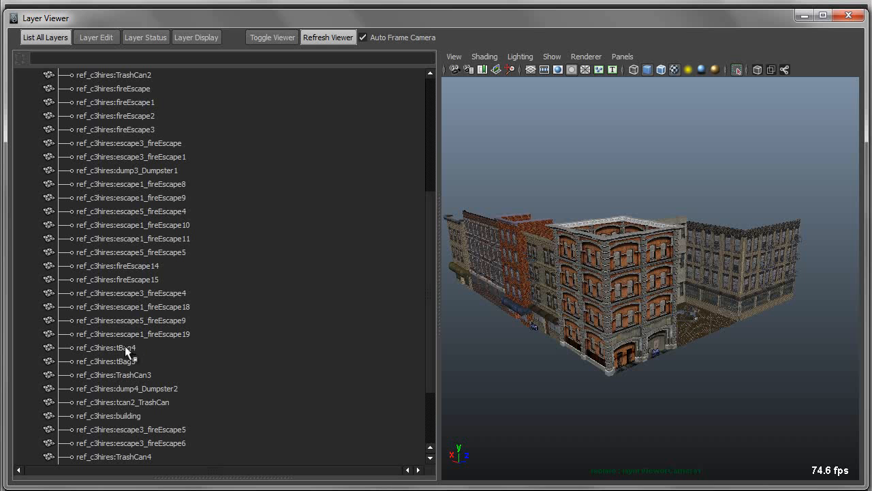
left_click(105, 348)
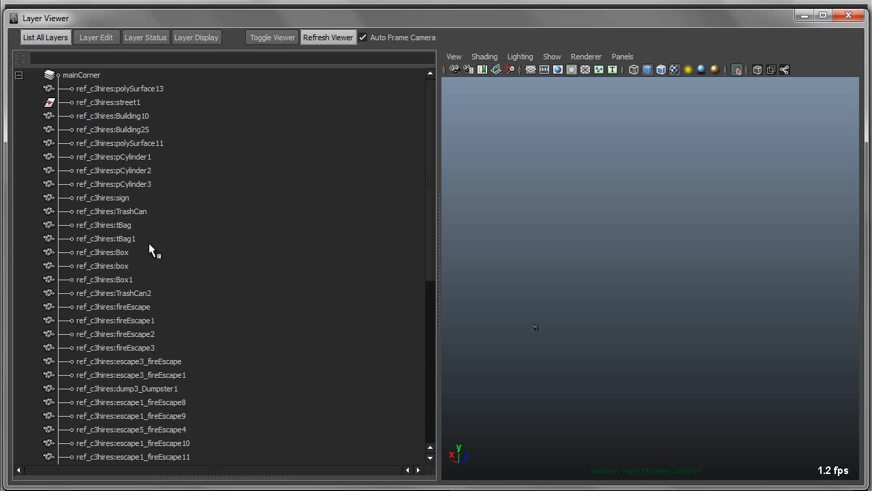
mouse_move(124, 117)
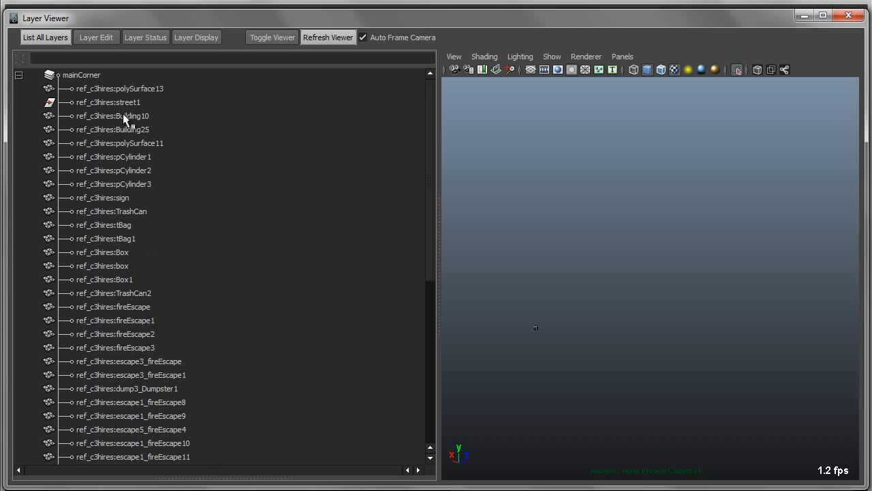
left_click(112, 115)
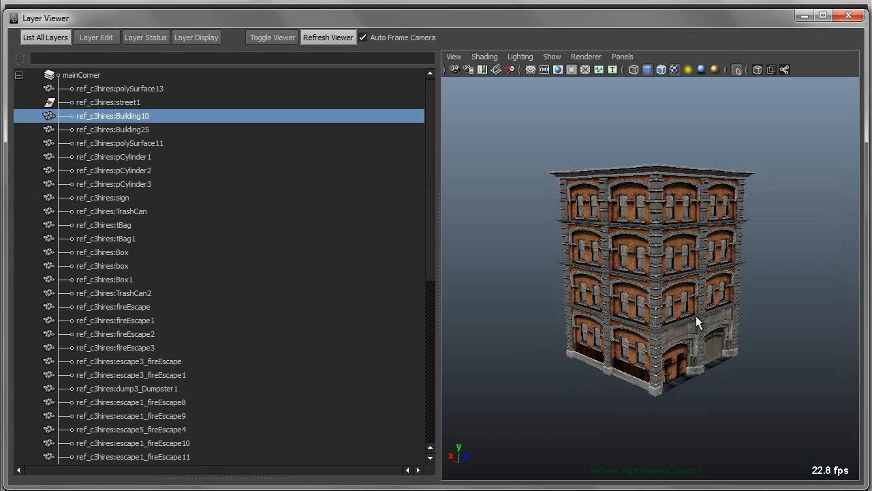
left_click(81, 75)
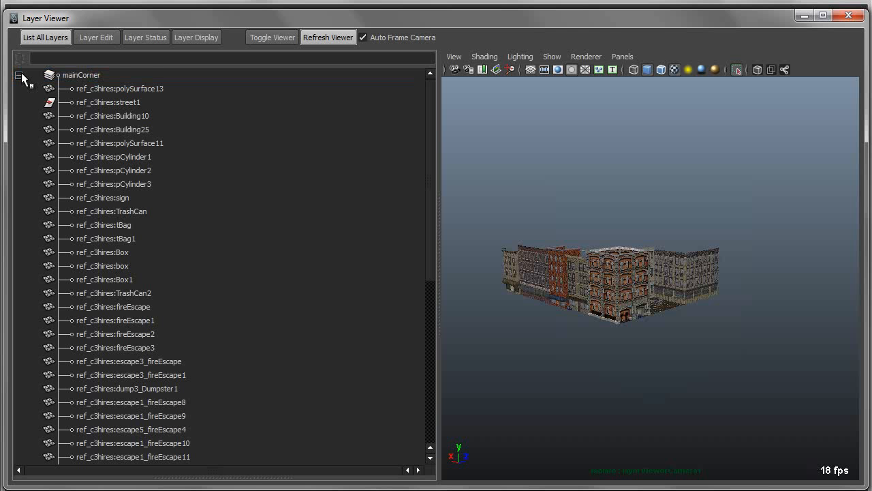
left_click(19, 75)
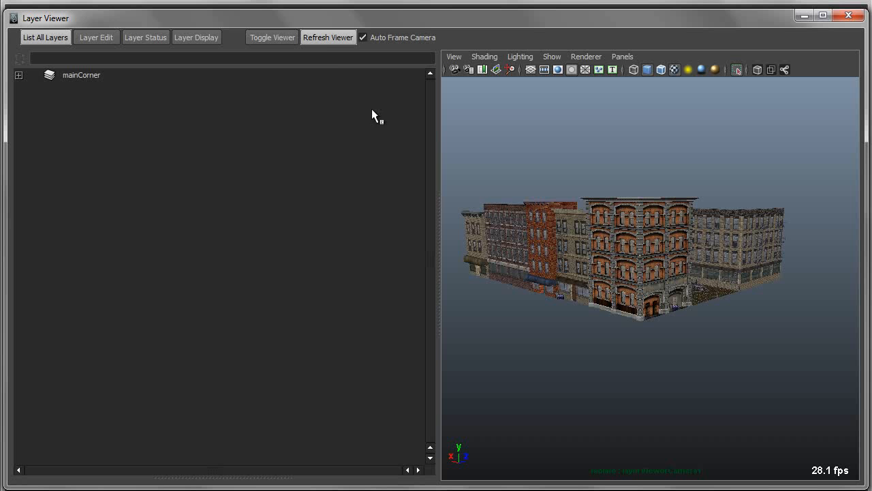
mouse_move(585, 189)
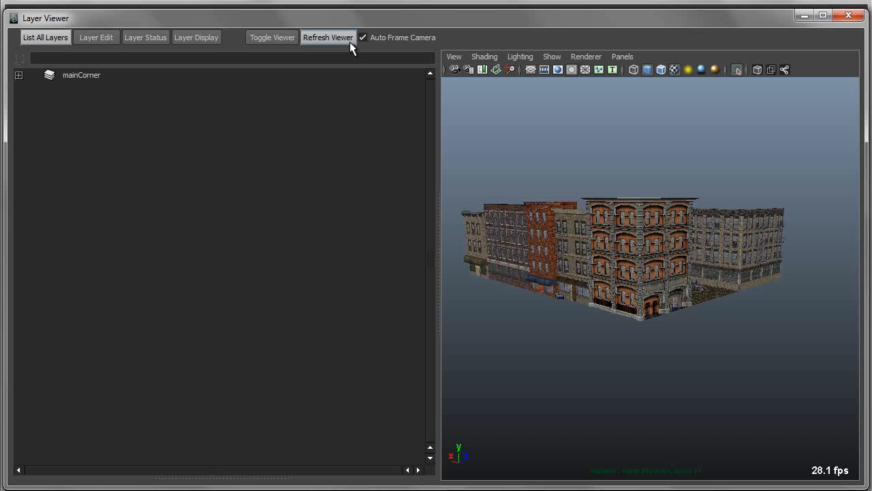
mouse_move(409, 42)
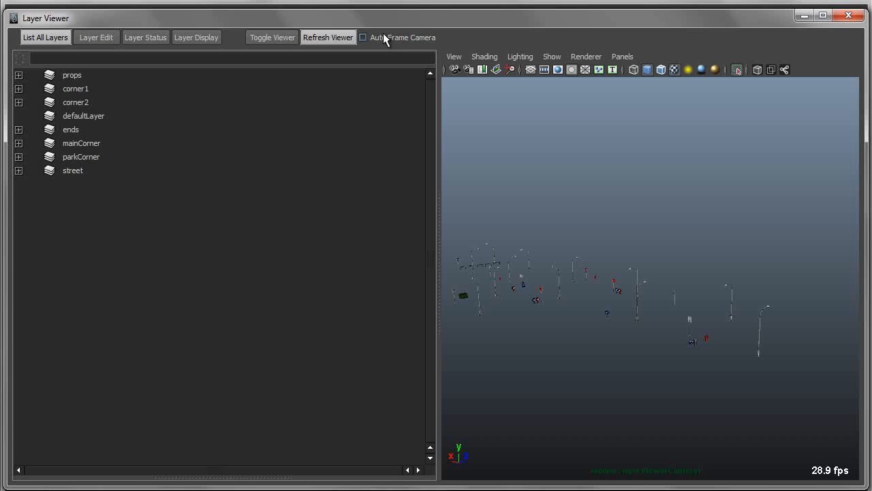
left_click(363, 37)
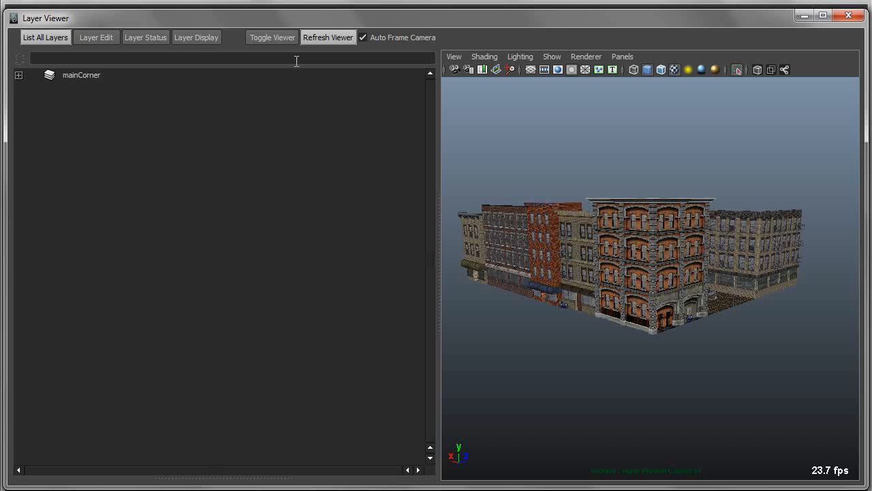
Step: Switch mainCorner's layer display to Wireframe, then back to Textured
left_click(196, 37)
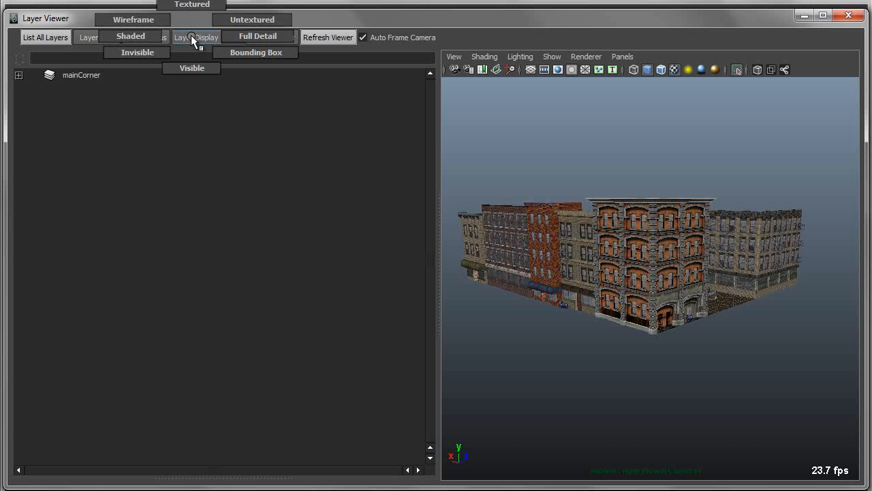
mouse_move(257, 52)
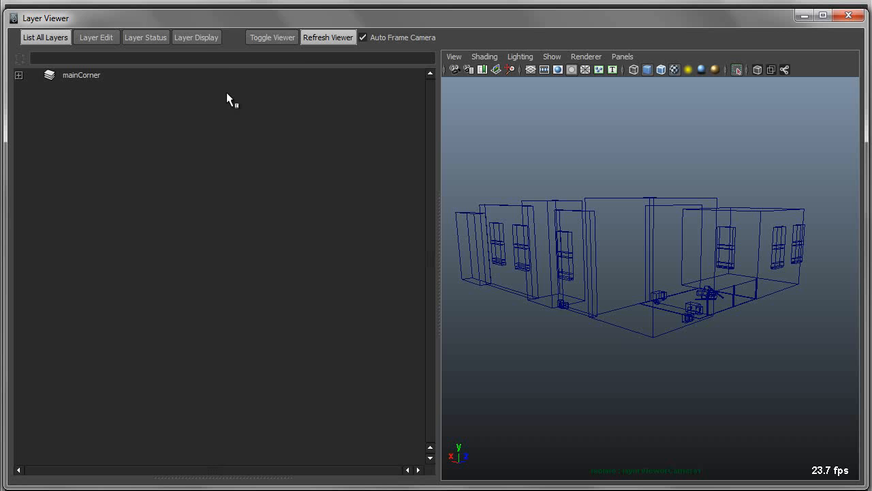
left_click(197, 37)
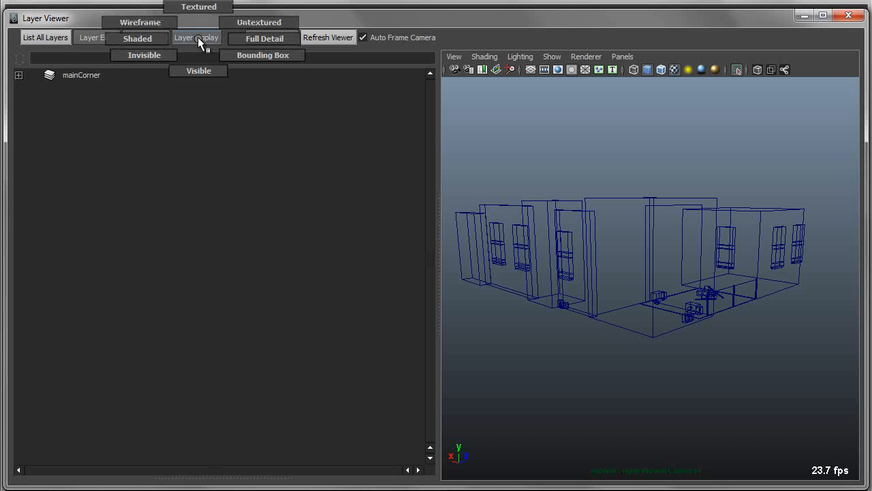
mouse_move(262, 53)
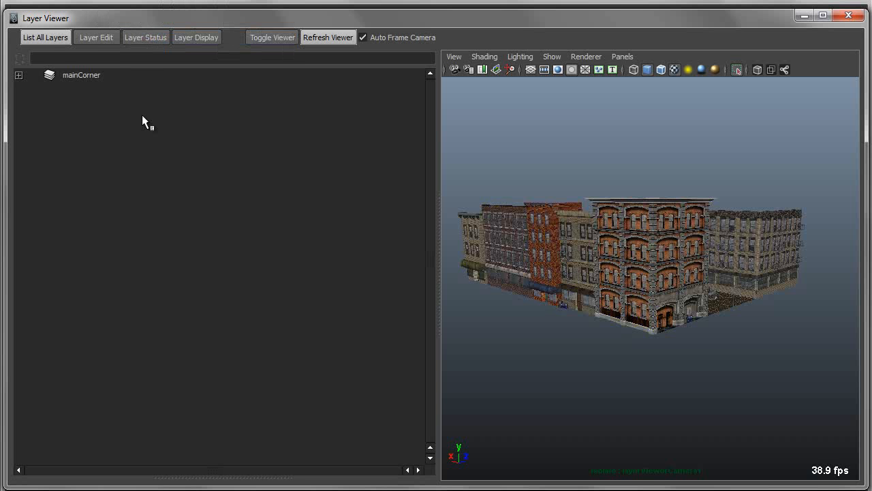
mouse_move(156, 240)
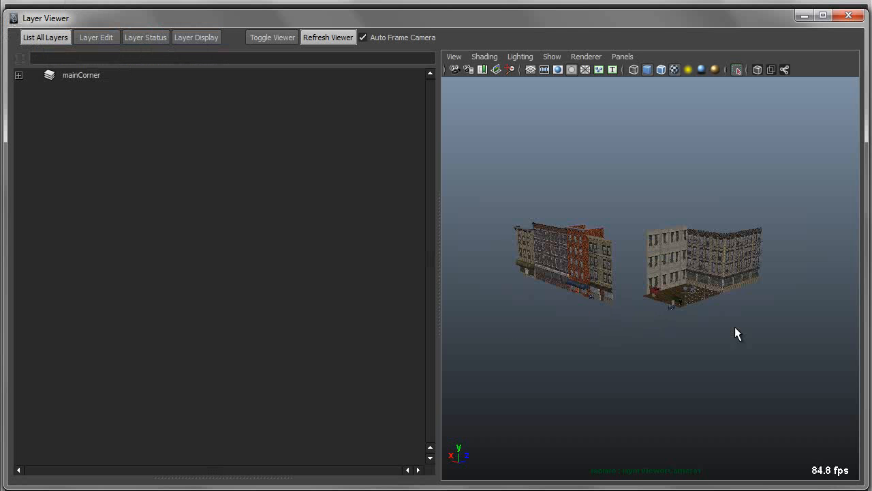
Step: Open the Edit Layer dialog for mainCorner from the Layer Edit menu
left_click(95, 36)
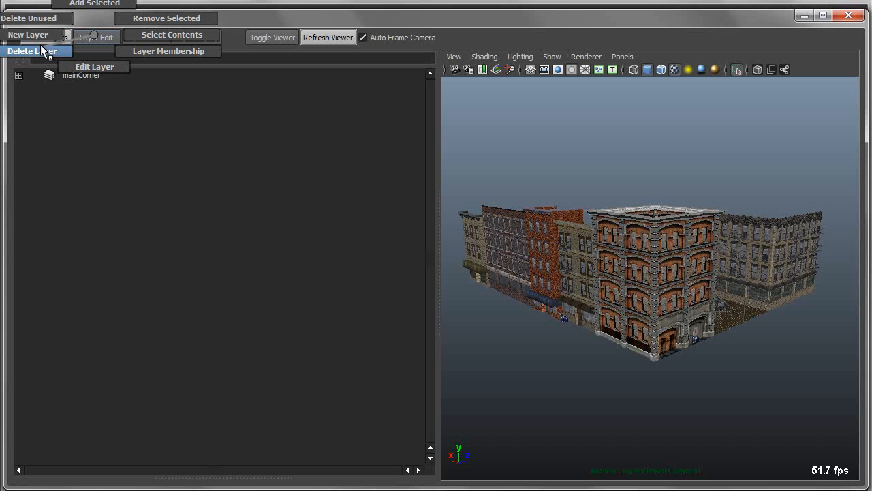
mouse_move(94, 66)
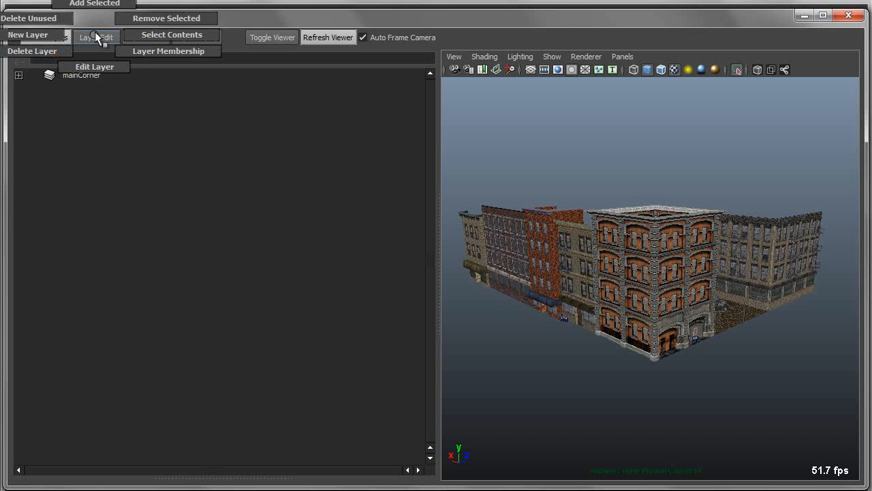
left_click(94, 66)
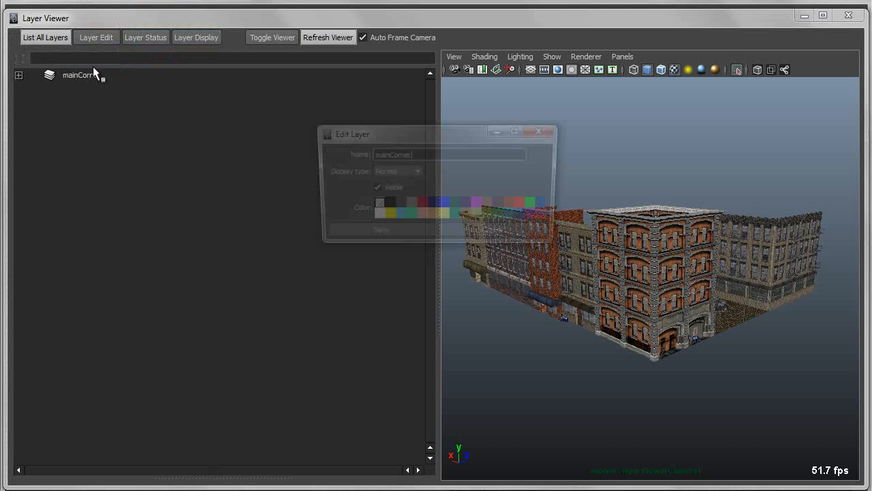
Step: Open the display-layer Relationship Editor via Layer Membership, then close it
left_click(96, 37)
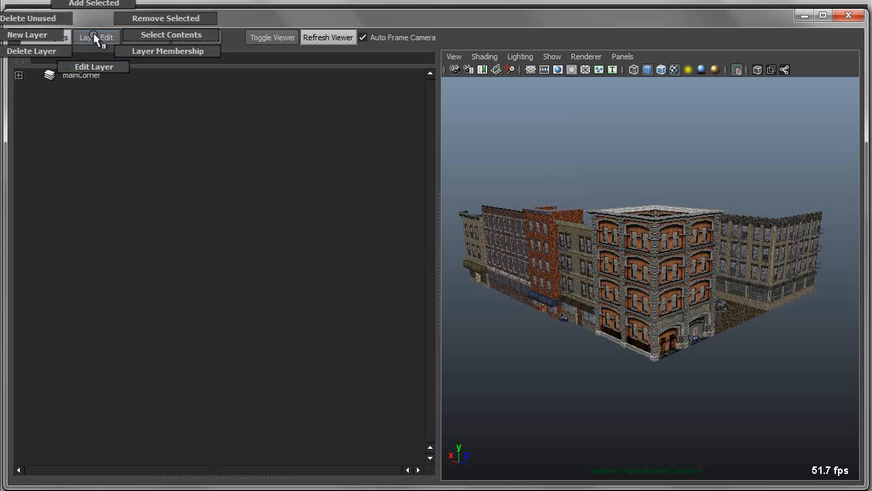
left_click(93, 66)
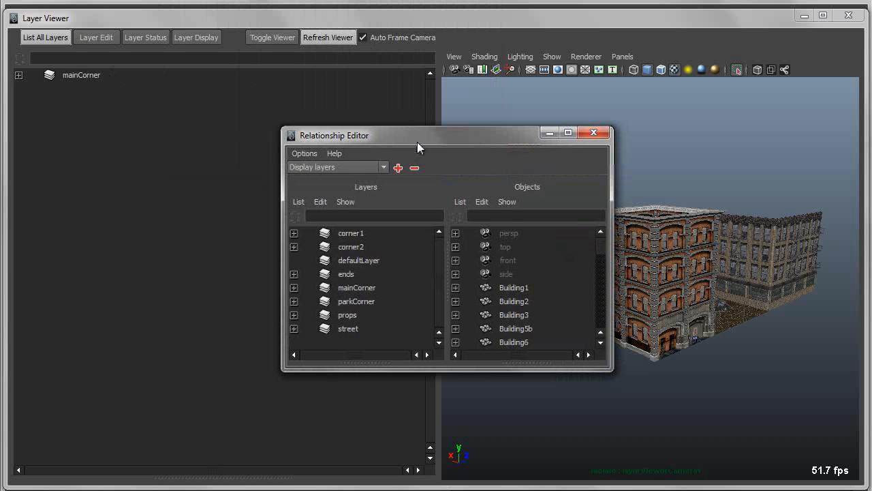
mouse_move(614, 128)
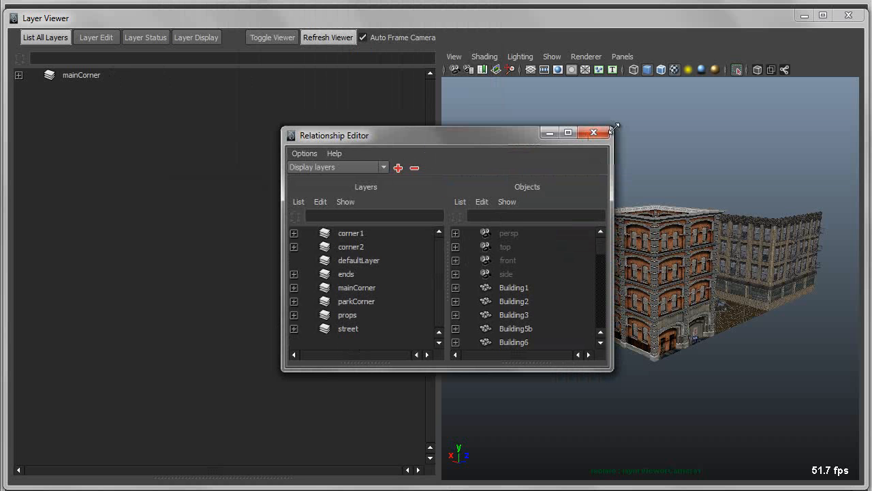
left_click(594, 132)
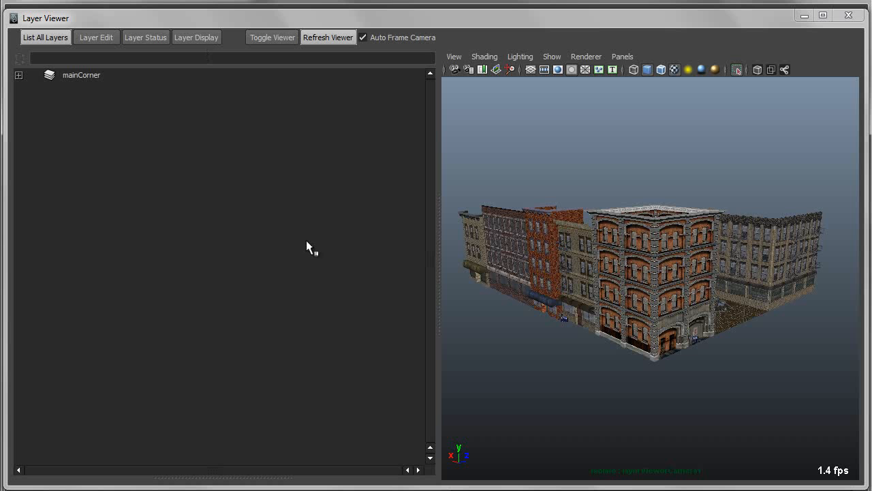